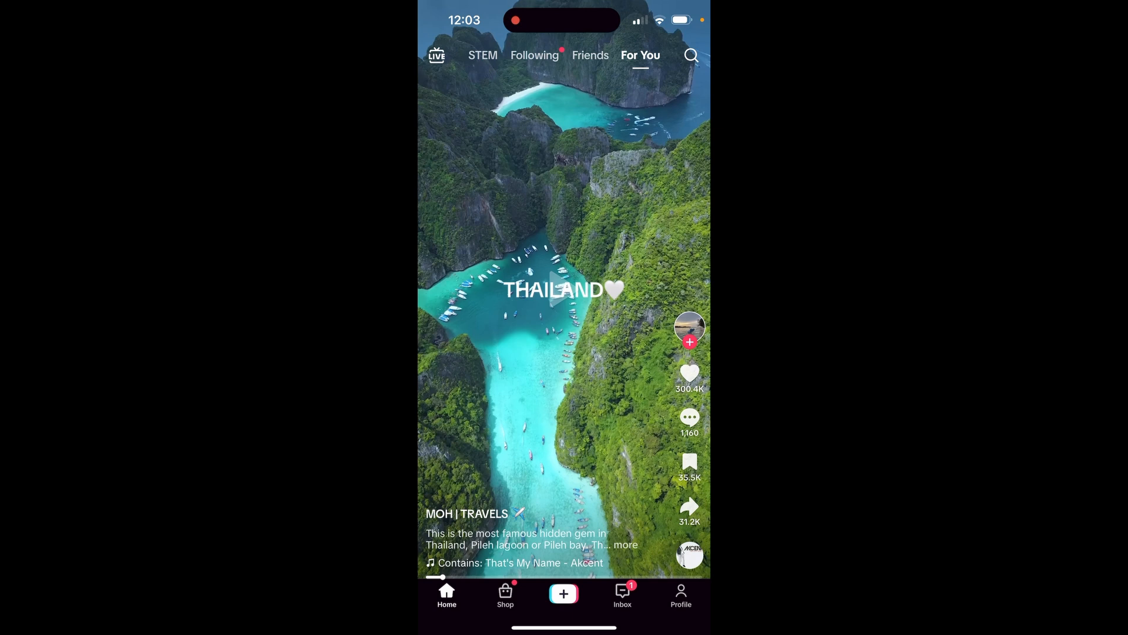
Switch from the For You feed to your own profile page.
{"action": "left_click", "coordinate": [680, 593]}
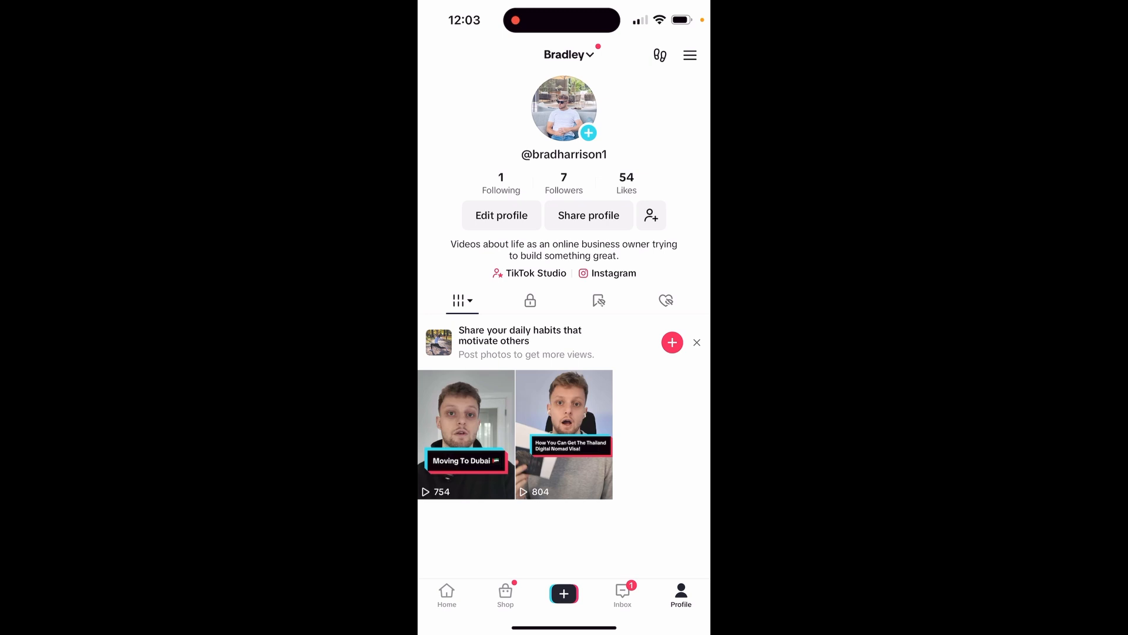
Open Edit profile to reach the YouTube social link and Google sign-in.
{"action": "left_click", "coordinate": [501, 215]}
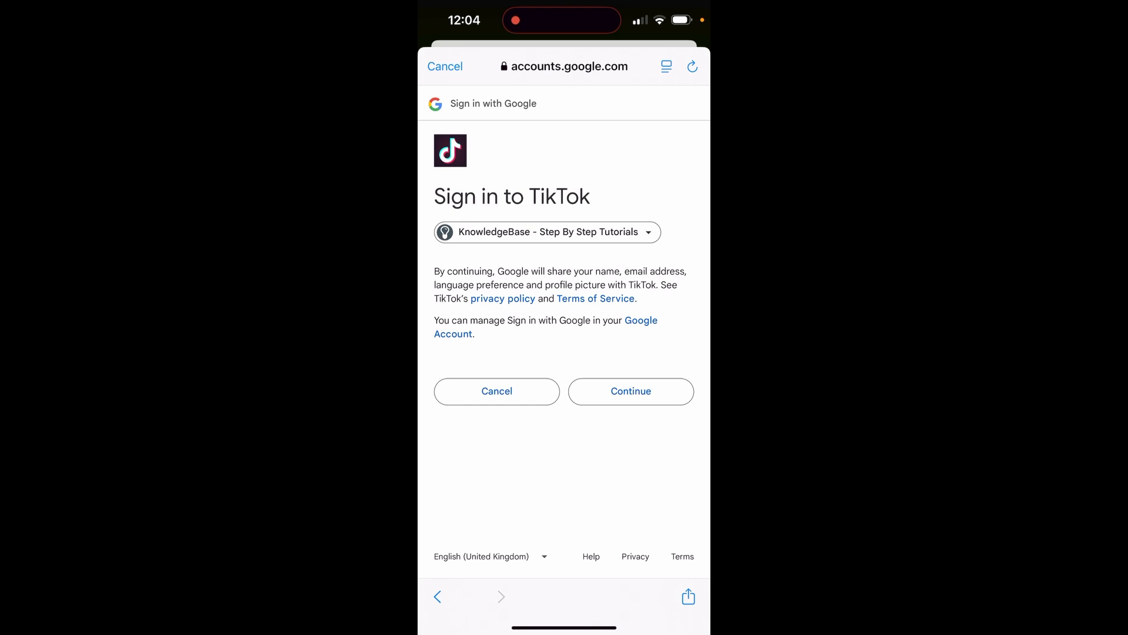
Continue as KnowledgeBase, tick 'View your YouTube account', and scroll to confirm.
{"action": "left_click", "coordinate": [631, 391]}
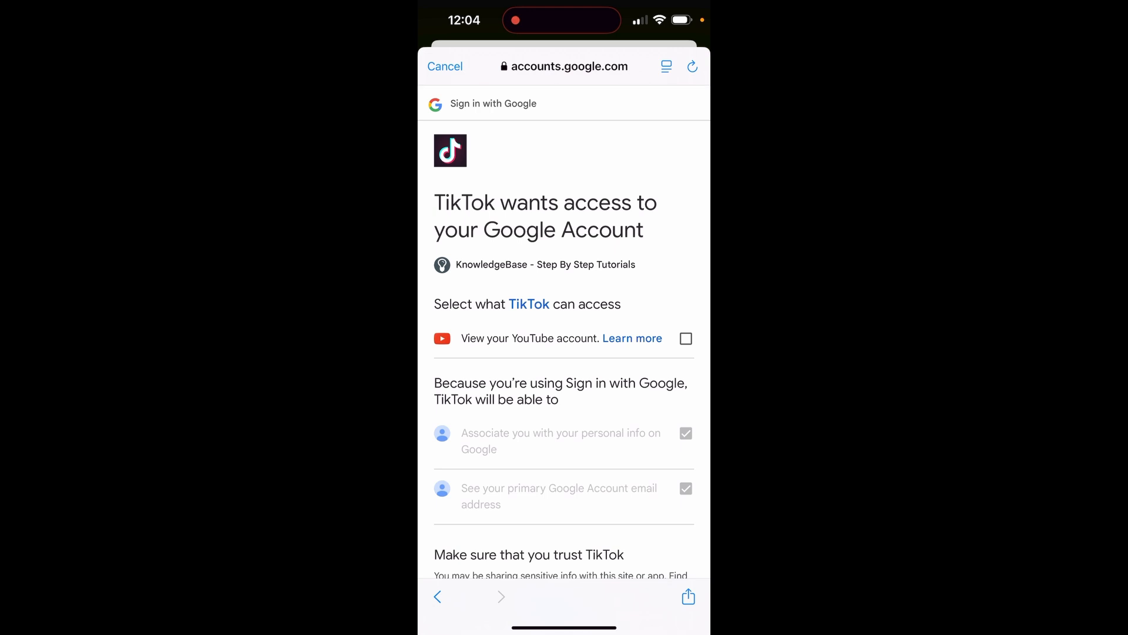
{"action": "left_click", "coordinate": [685, 339]}
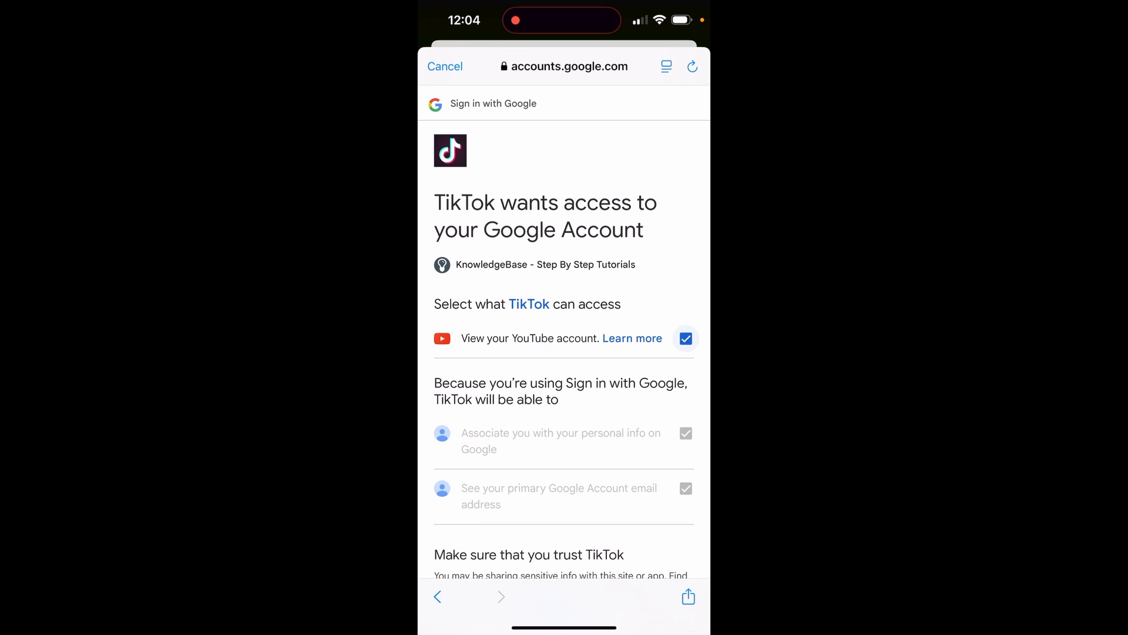
{"action": "scroll", "scroll_direction": "down", "scroll_amount": 3}
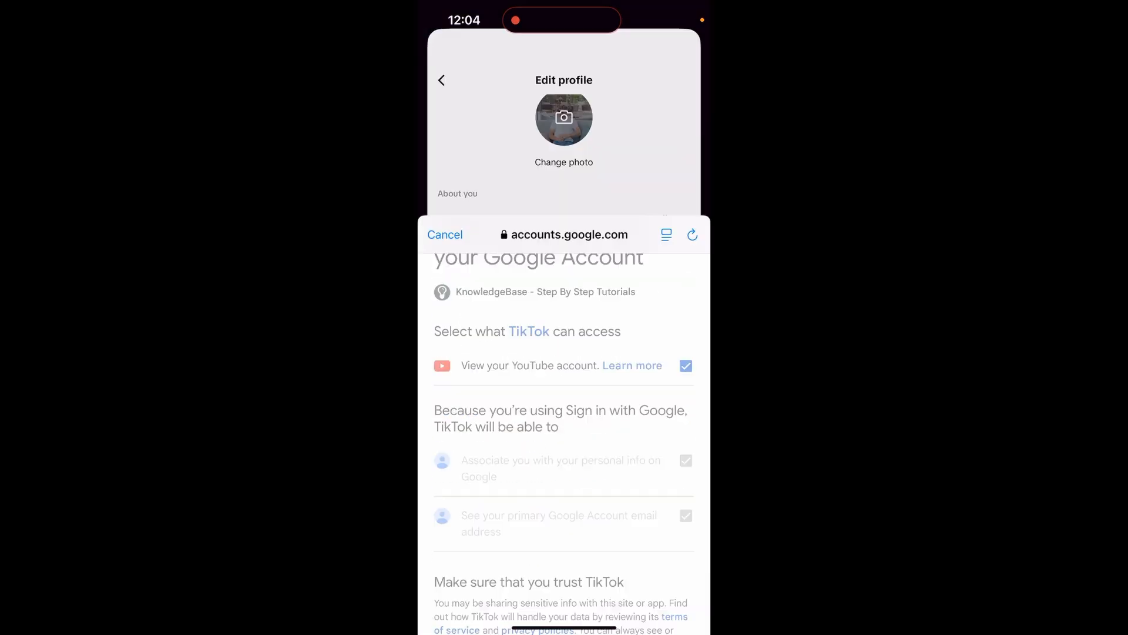
Grant TikTok access, check that Edit profile shows YouTube as KnowledgeBase, then go back.
{"action": "left_click", "coordinate": [445, 235]}
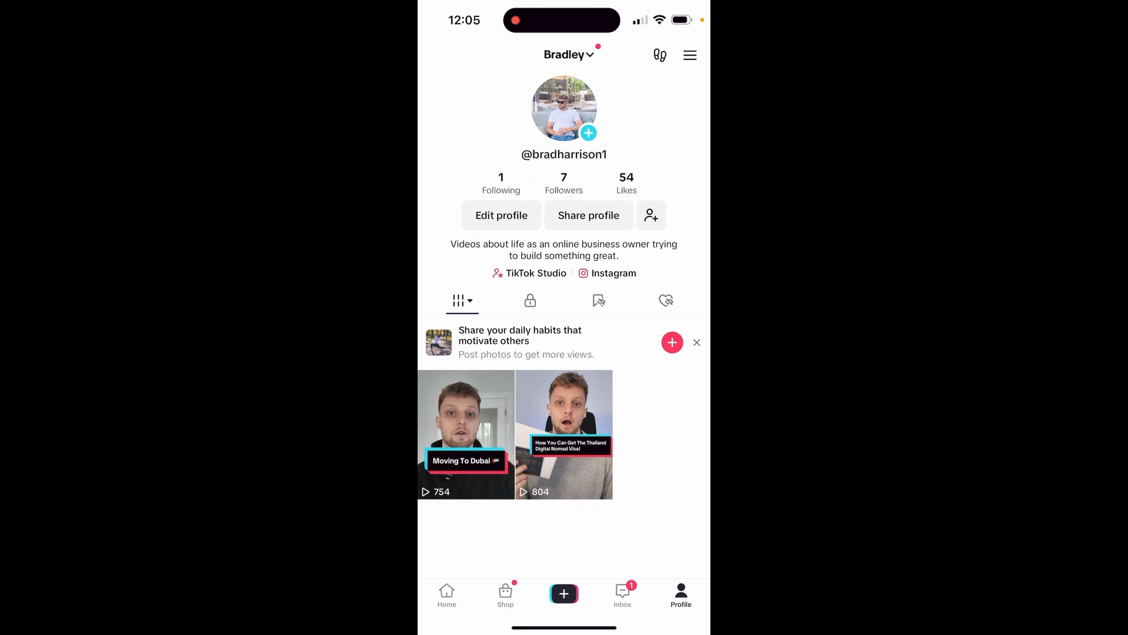
{"action": "left_click", "coordinate": [501, 215]}
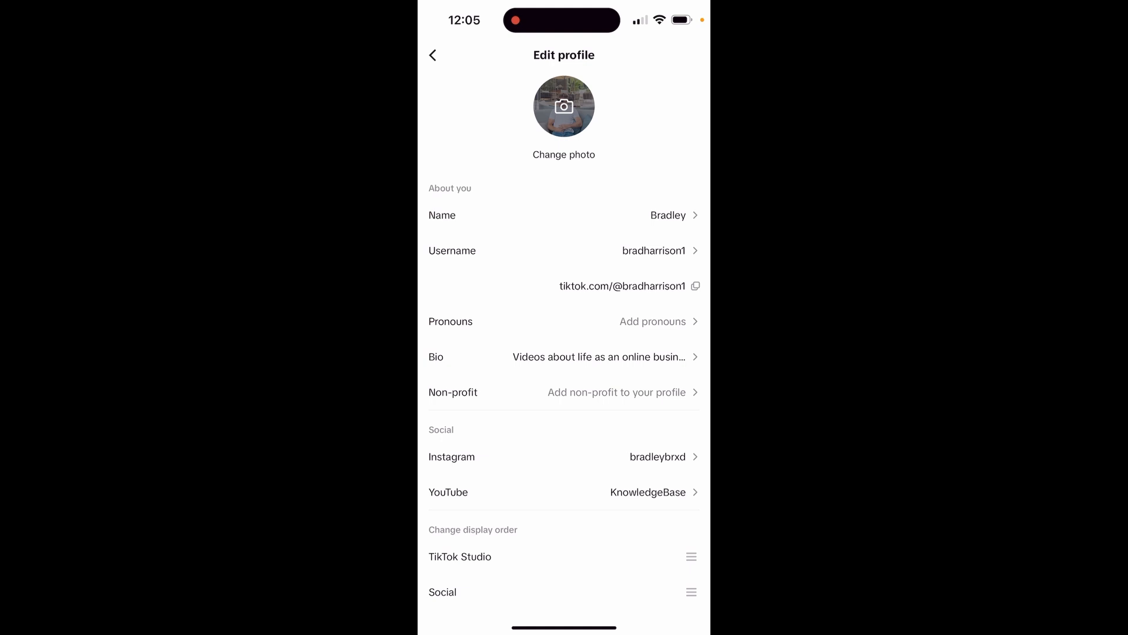
{"action": "left_click", "coordinate": [432, 55]}
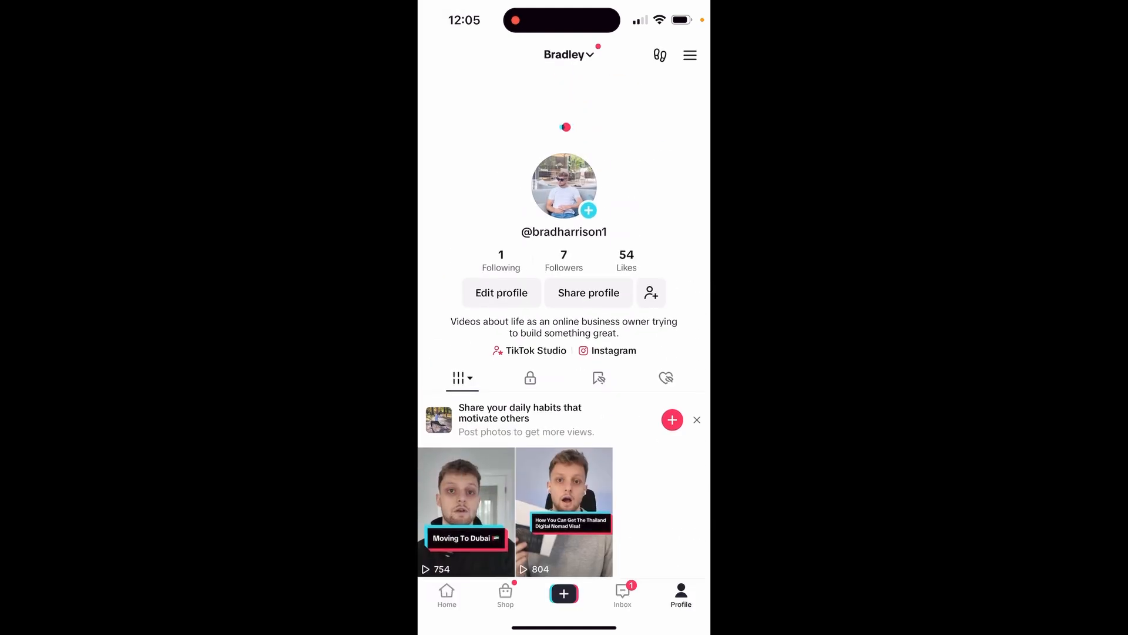